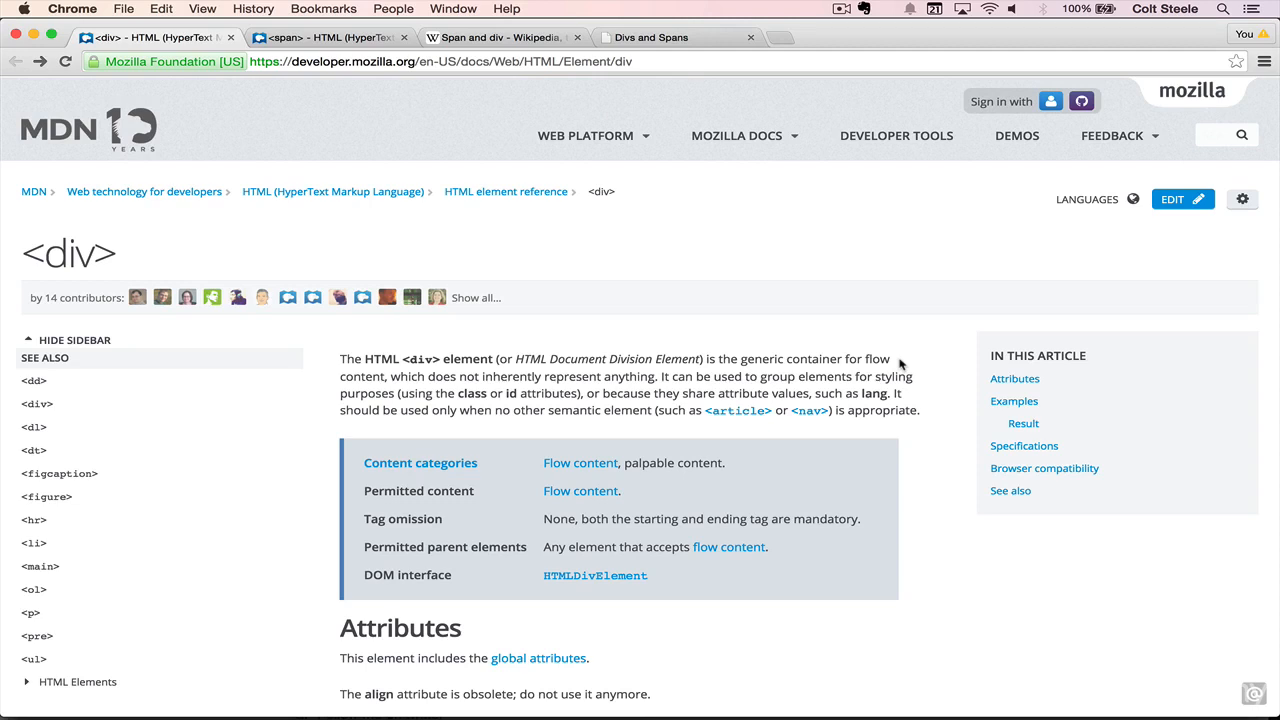
mouse_move(967, 343)
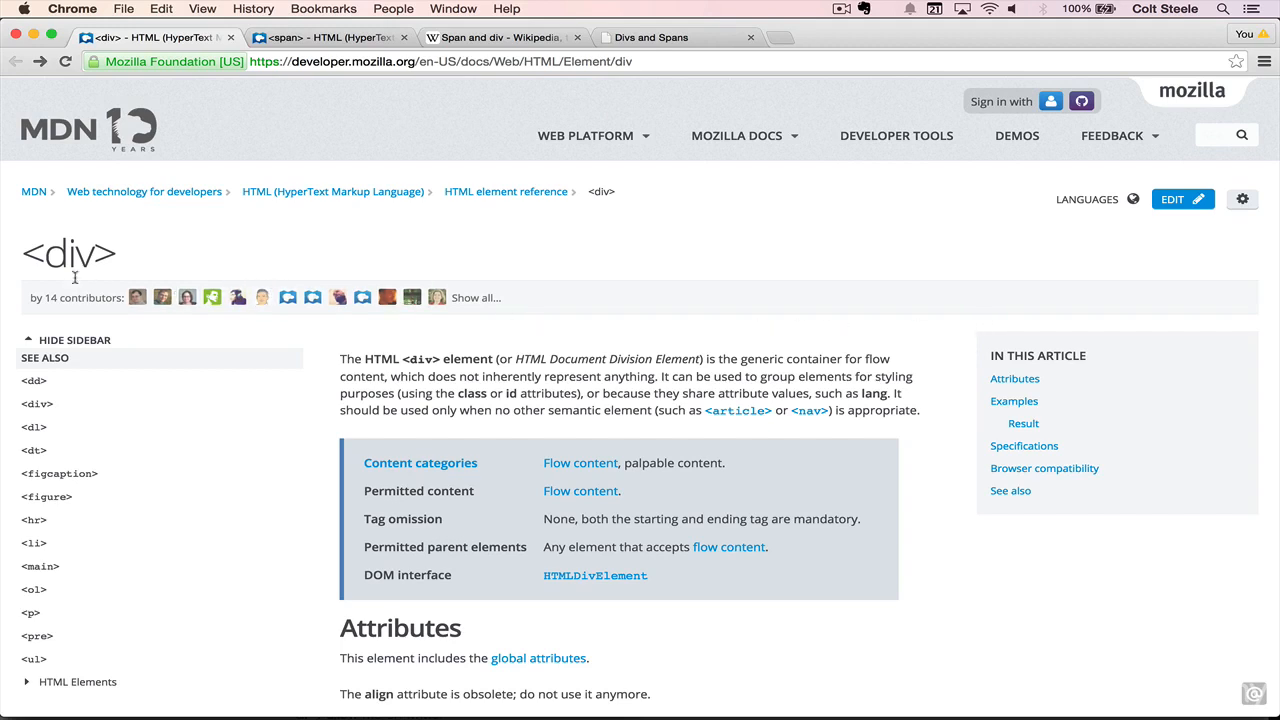
mouse_move(8, 278)
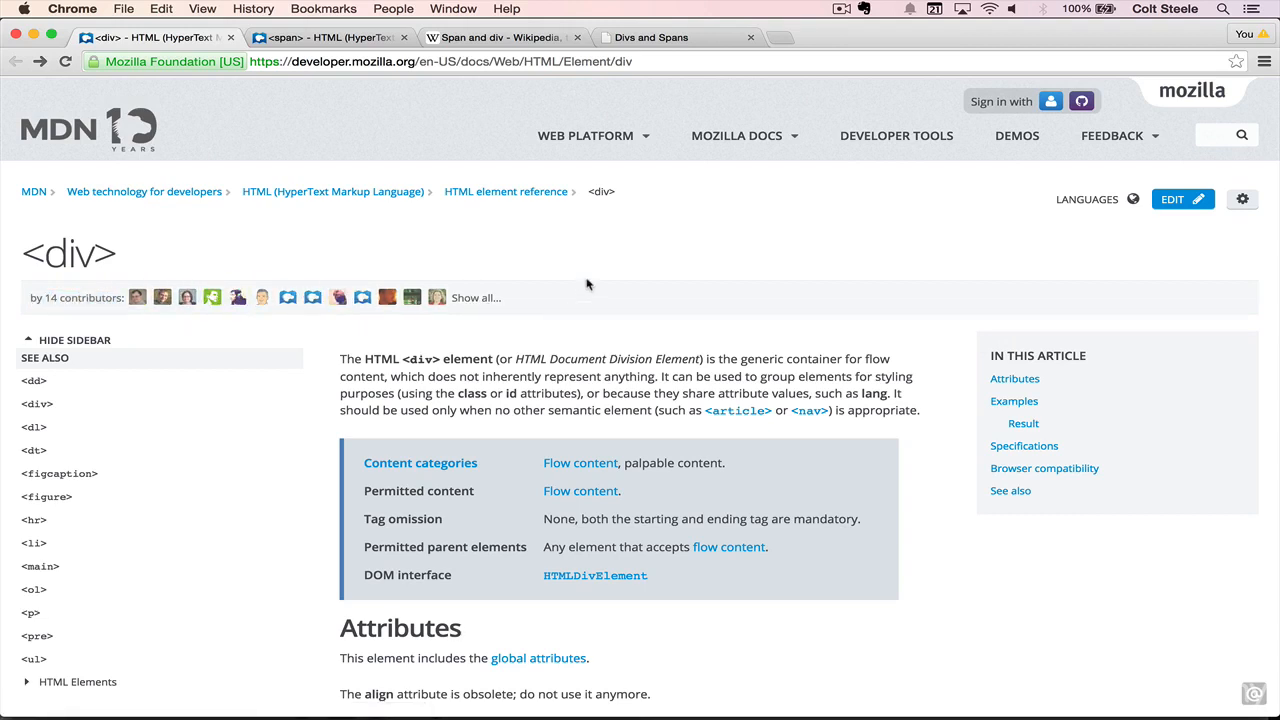
mouse_move(1148, 278)
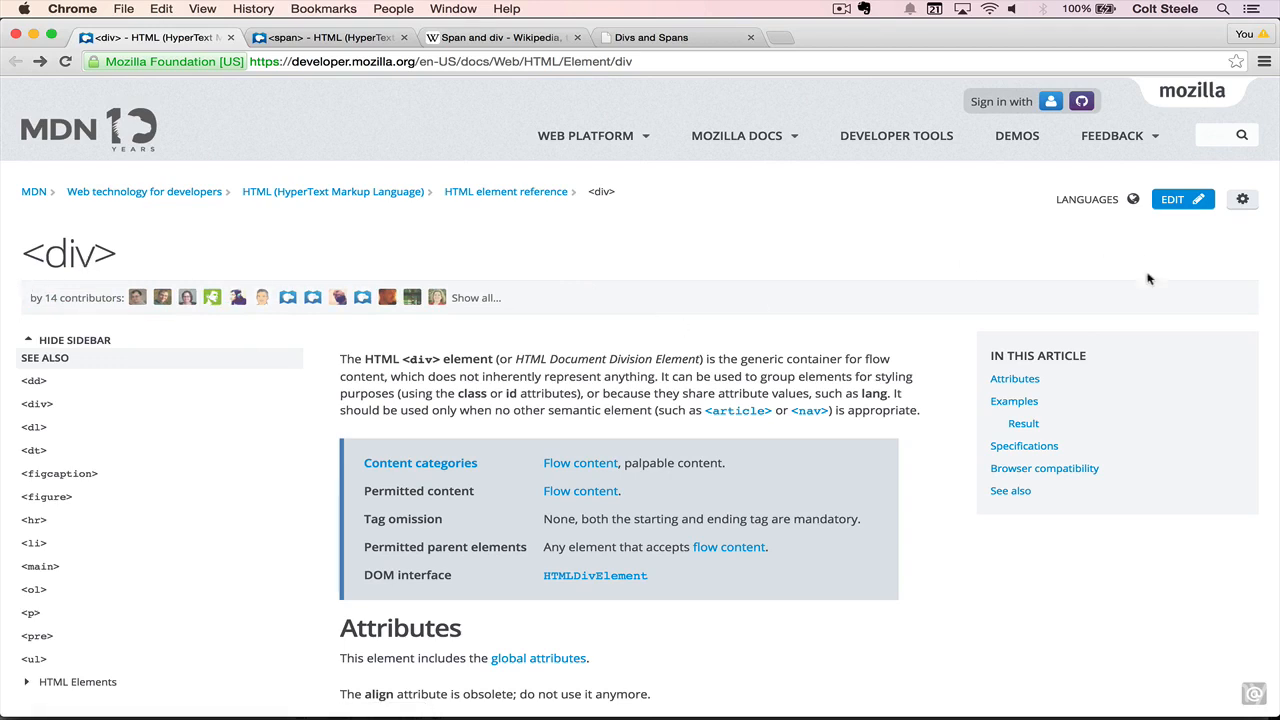
mouse_move(293, 263)
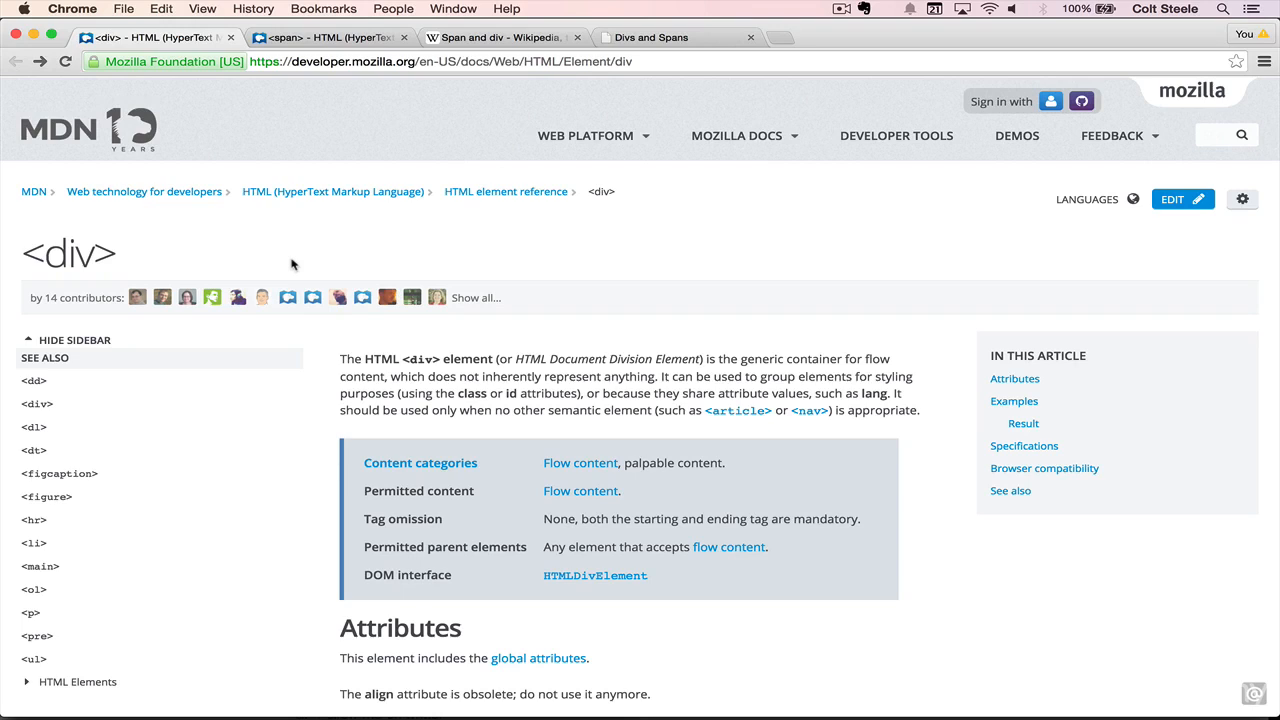
mouse_move(799, 291)
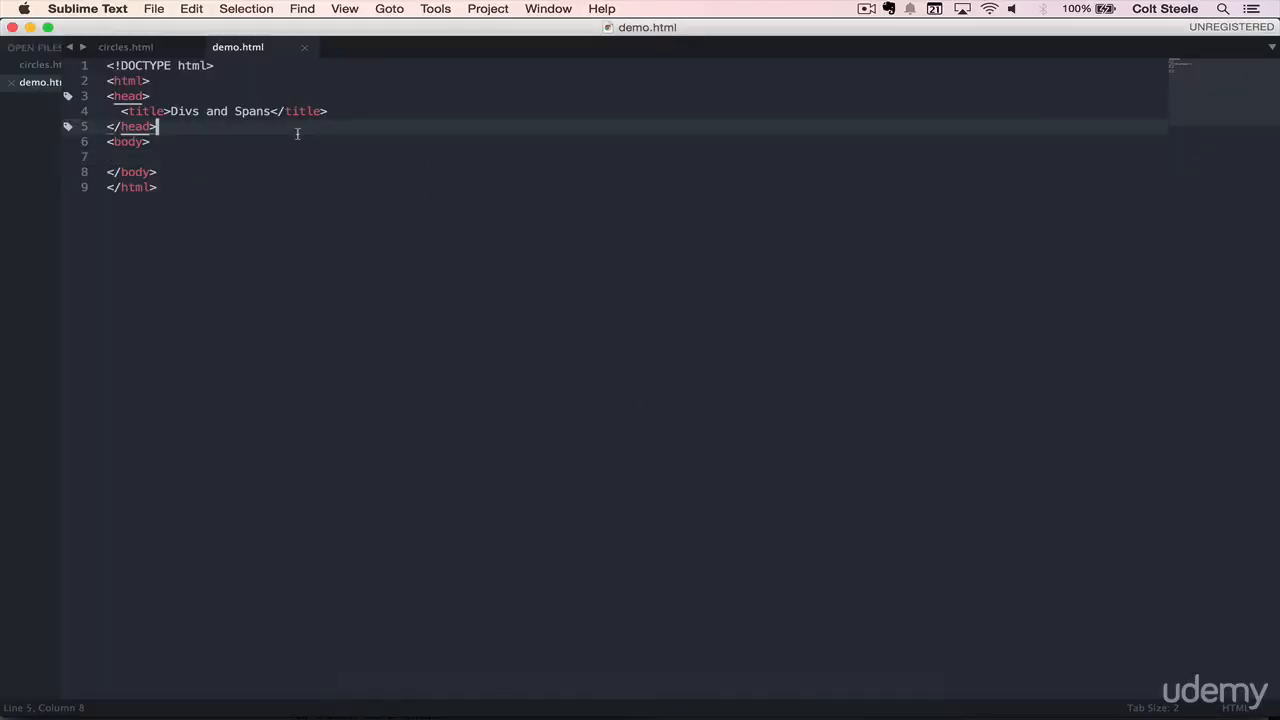
- Expand the 'lorem' snippet with Tab to add two Lorem ipsum paragraphs to the body
text(lorem)
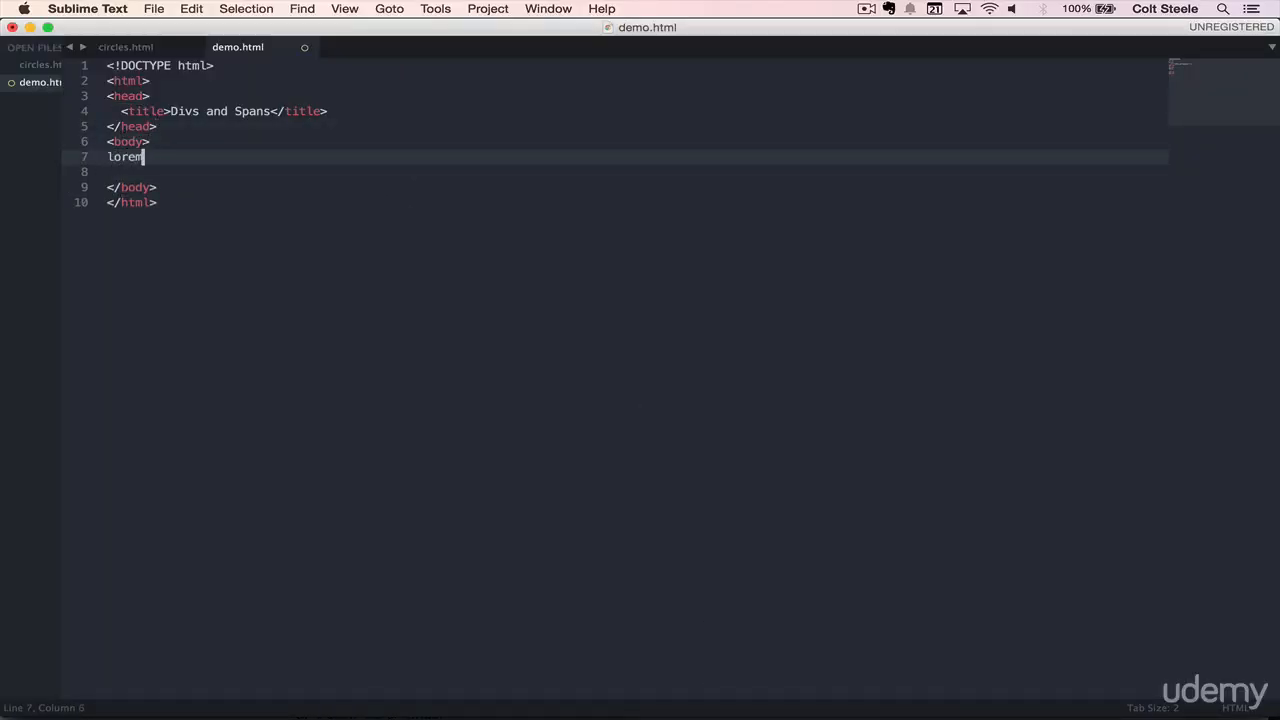
click(191, 8)
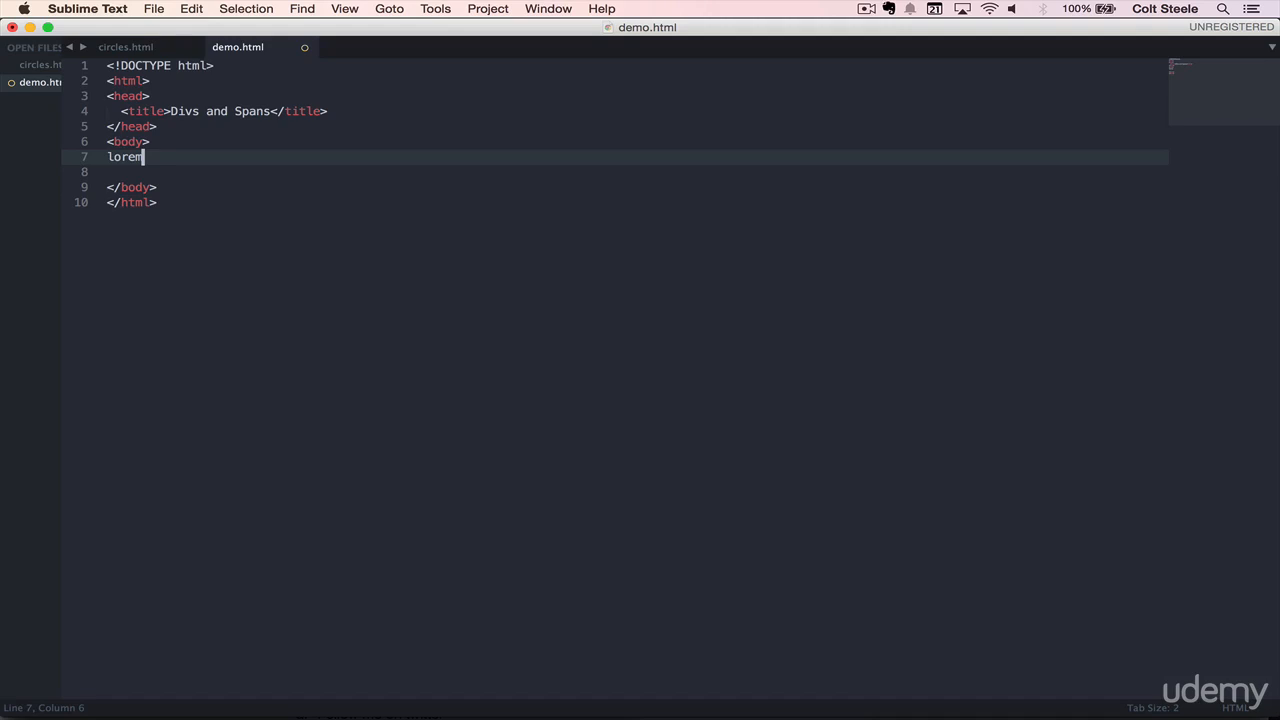
key(cmd+backspace)
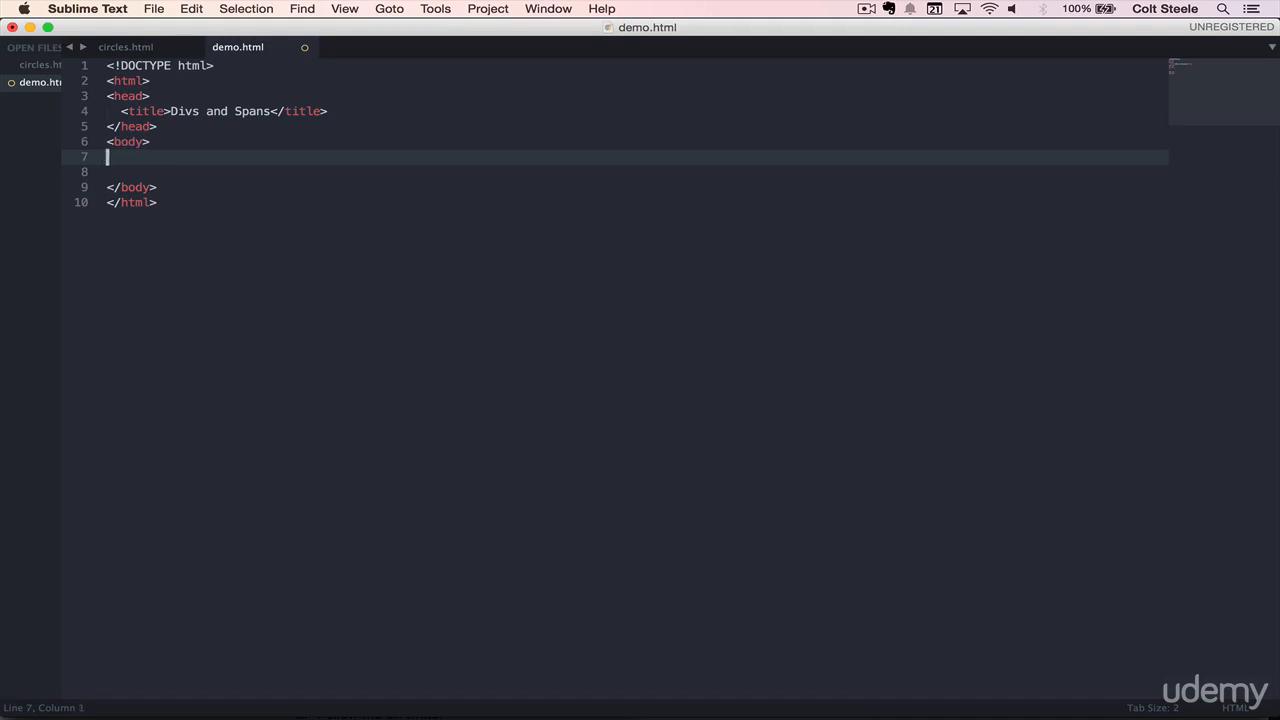
text(lorem ipsum do)
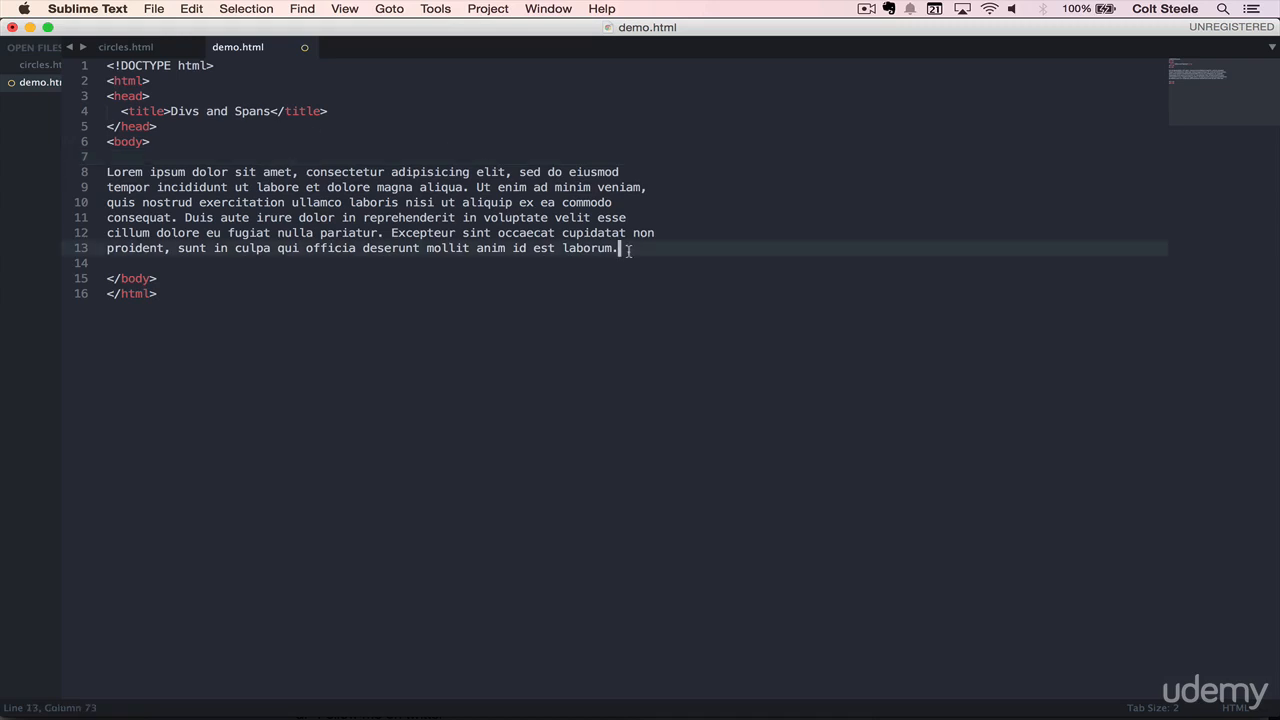
text(lor)
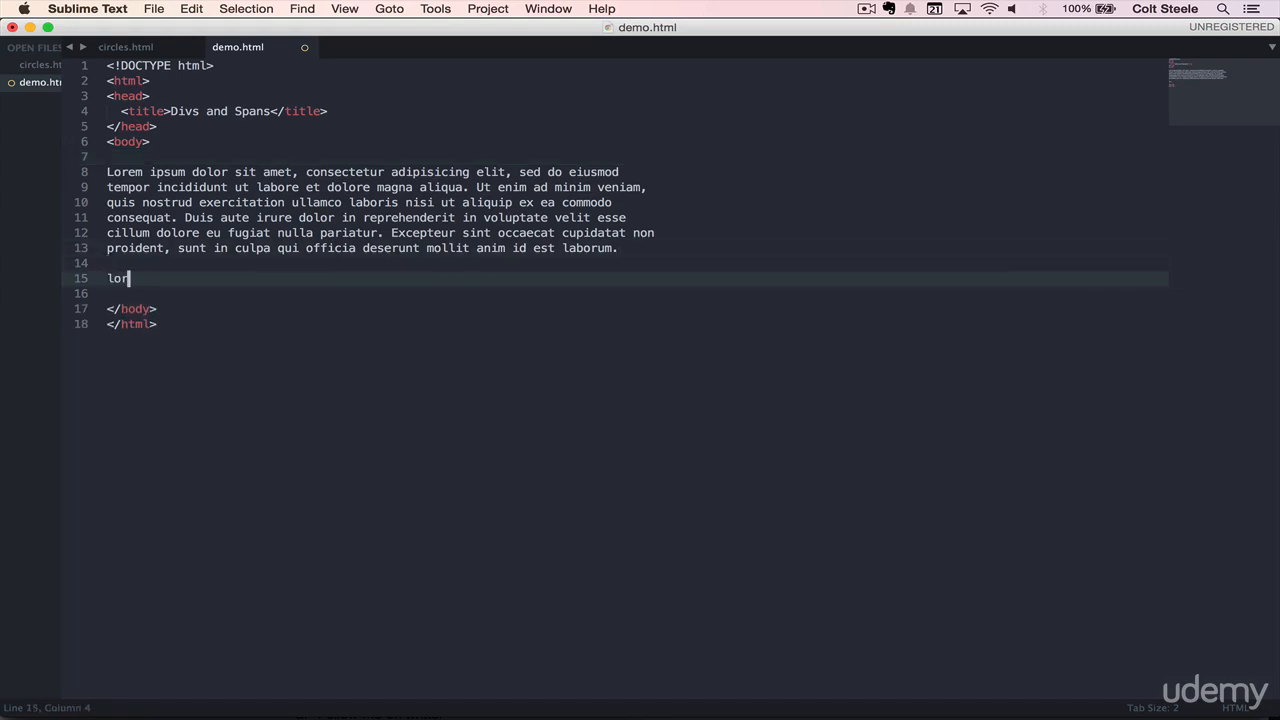
key(tab)
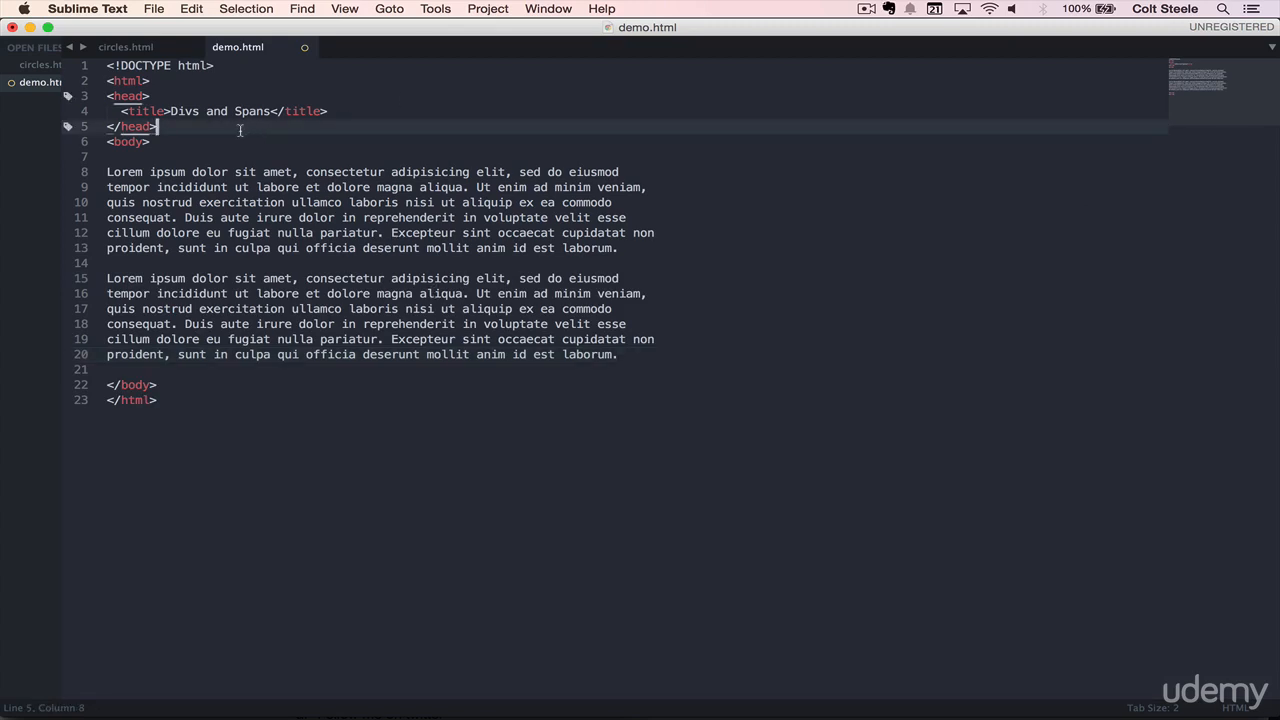
- Add an h1 reading 'ldskajhlkas' and wrap the first Lorem paragraph in p tags
text(<h1></h1>)
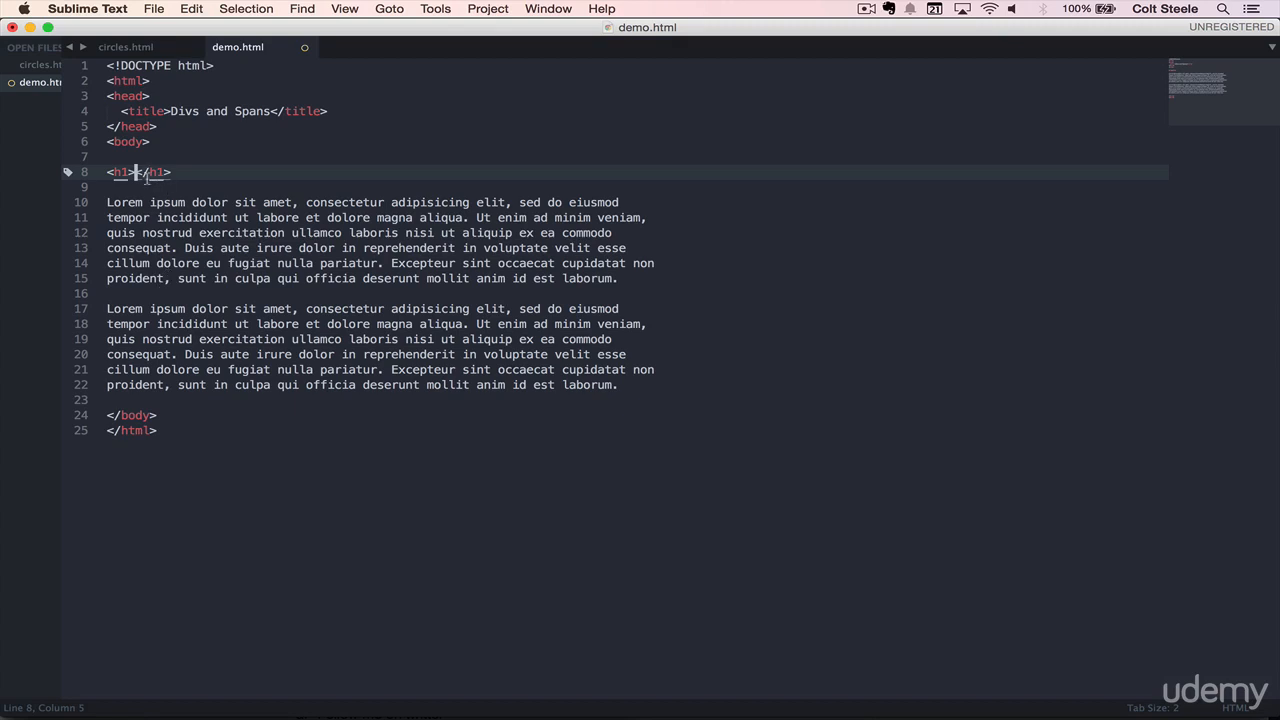
text(ldskajhlkas)
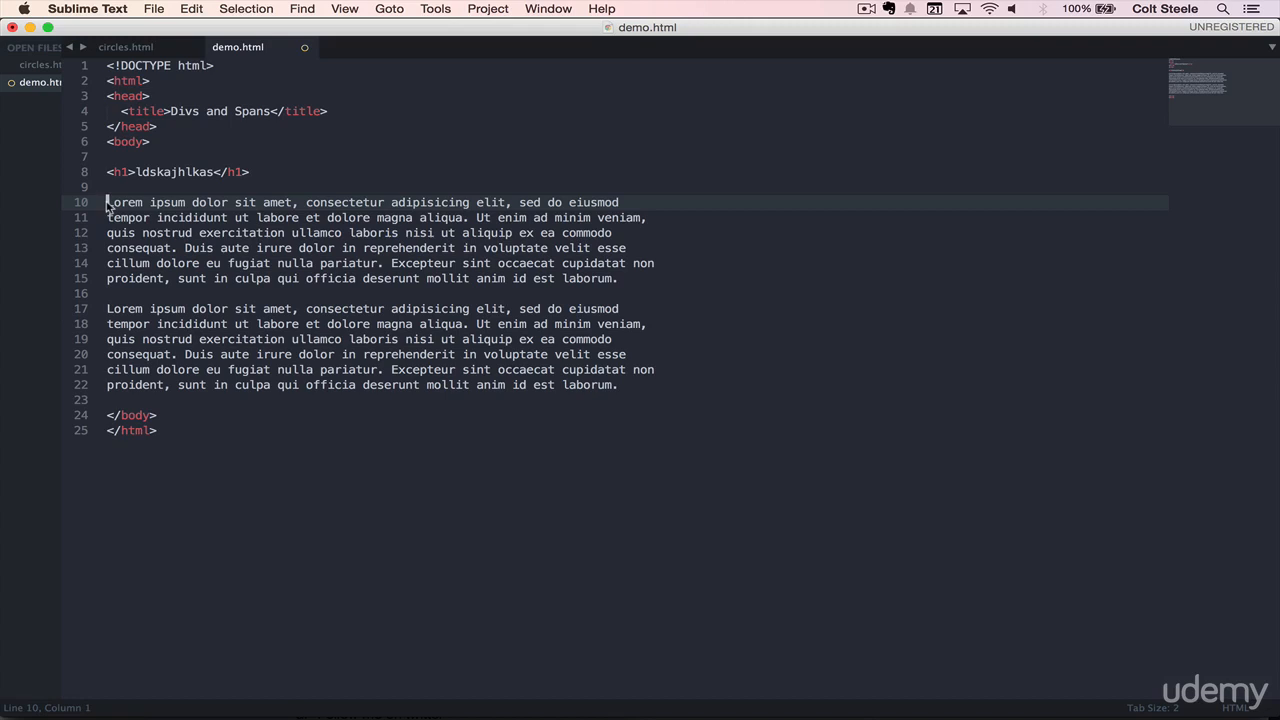
text(<p>)
click(363, 278)
text(</p>)
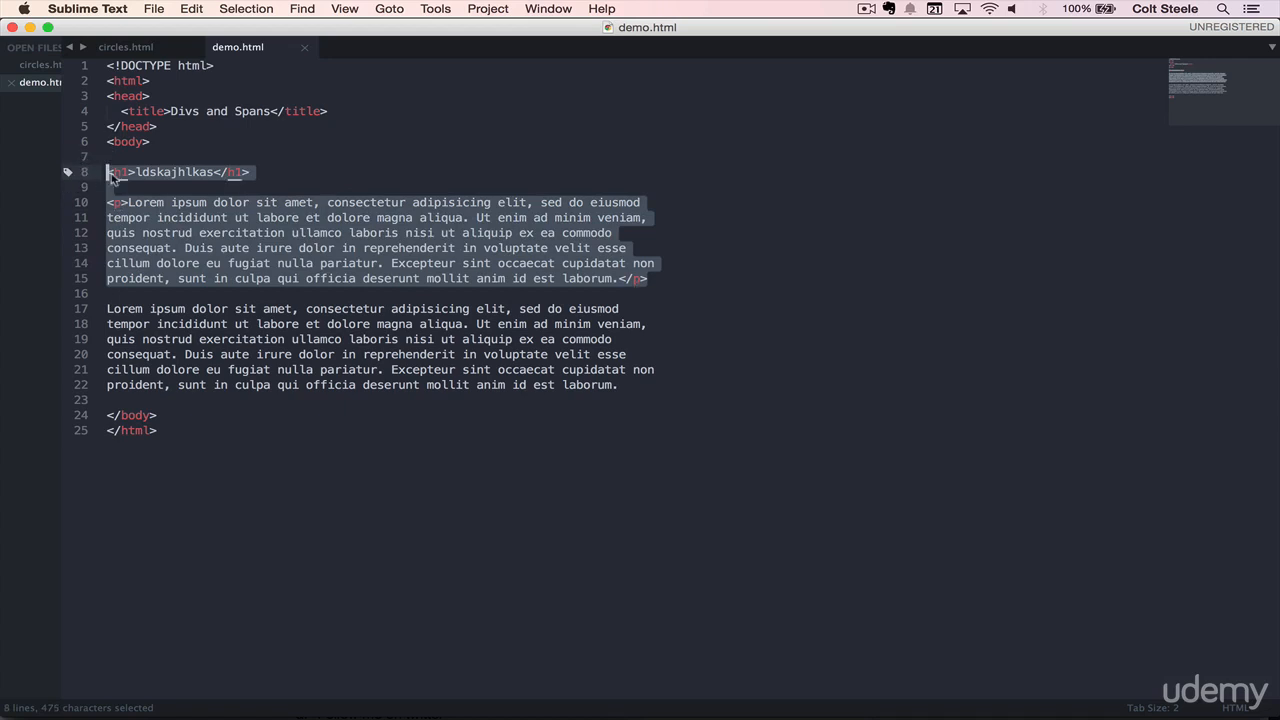
mouse_move(514, 196)
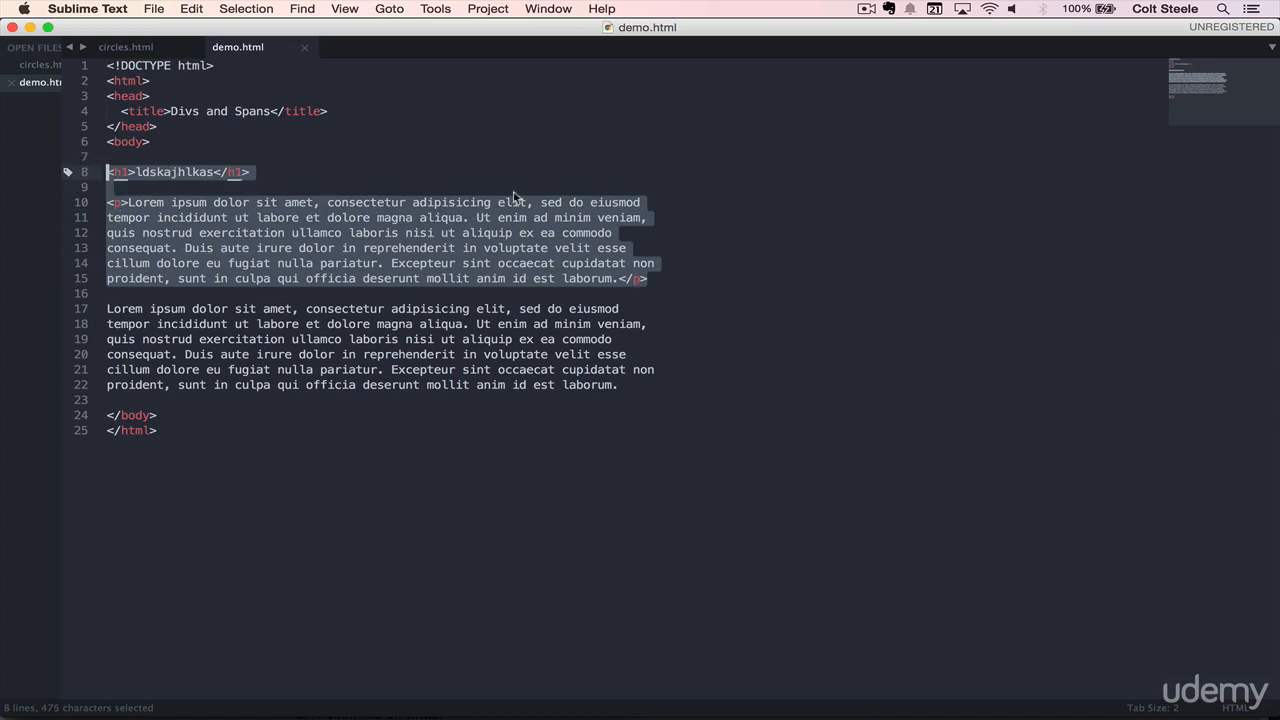
click(249, 172)
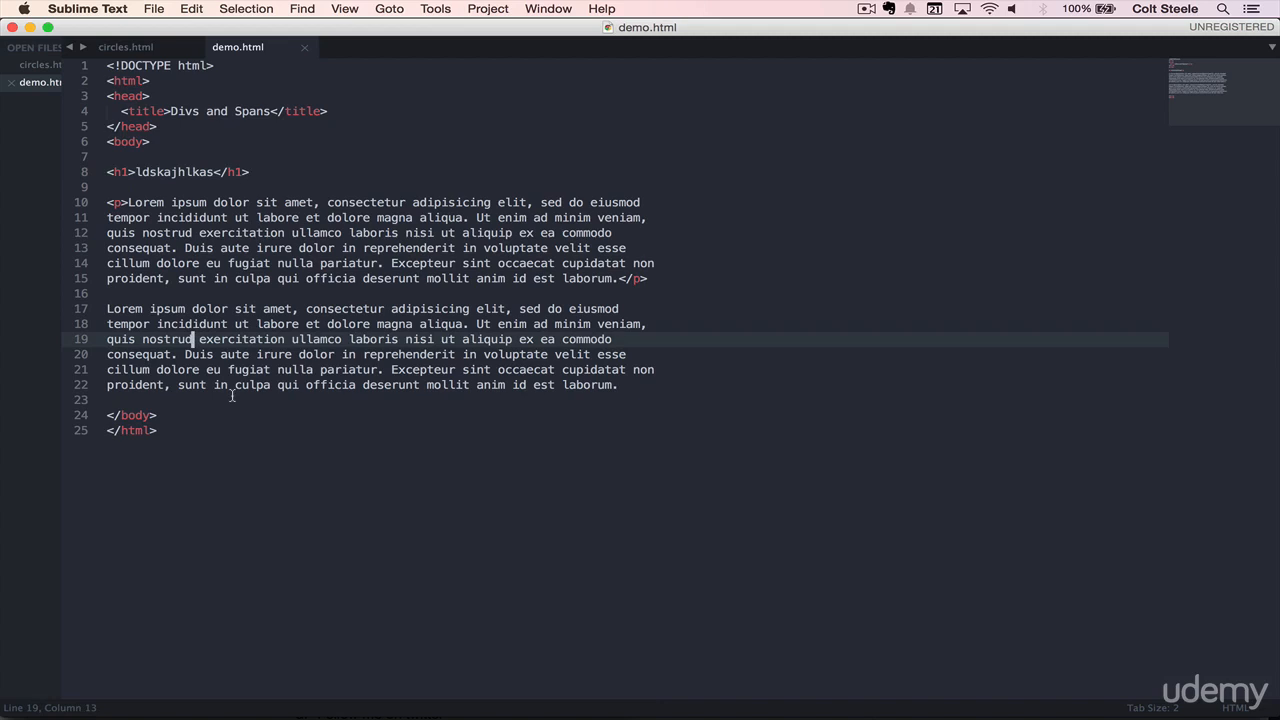
- Wrap the h1 and first p lines in a div tag and indent them
text(div>)
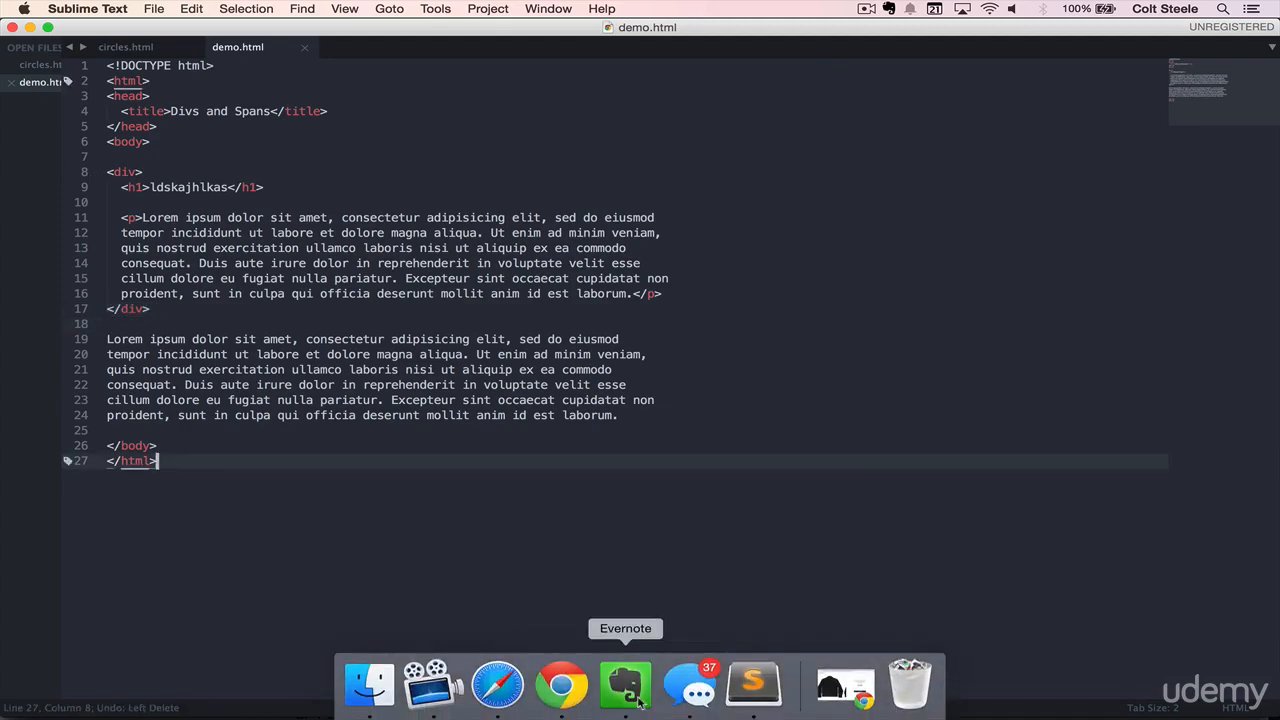
click(560, 685)
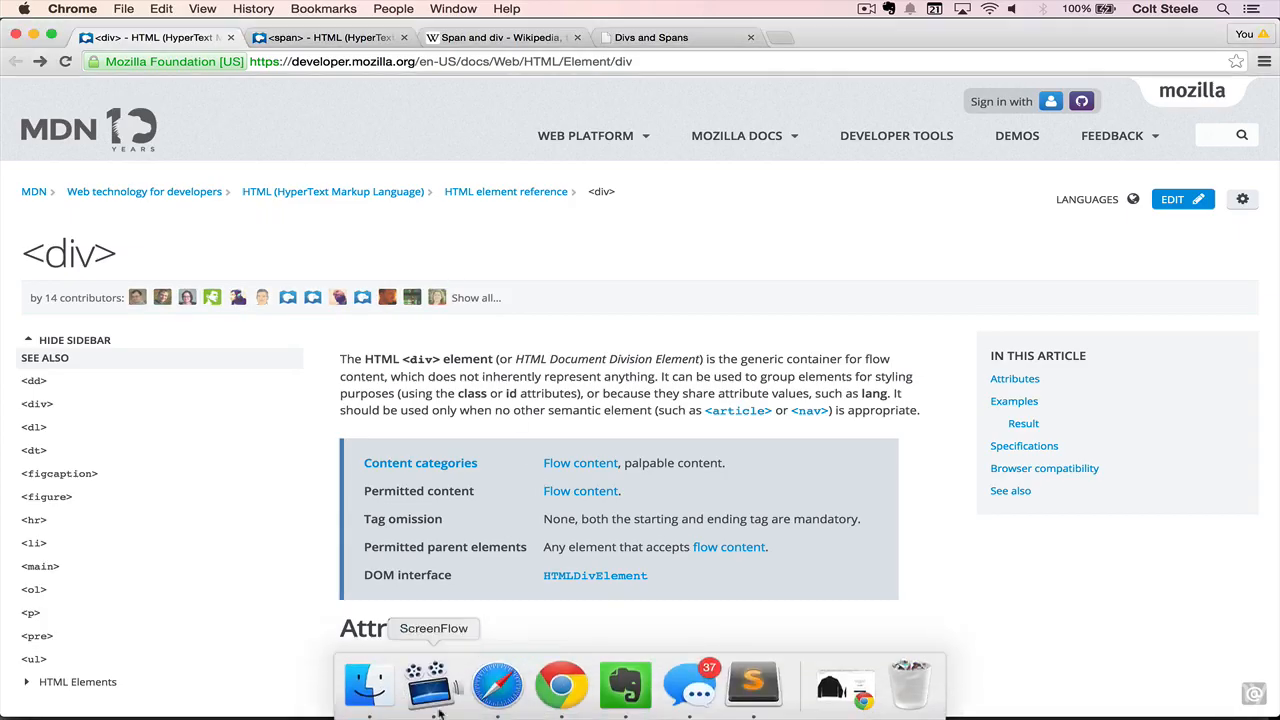
- Open demo.html in a new Chrome tab and select the heading with the first paragraph
click(845, 37)
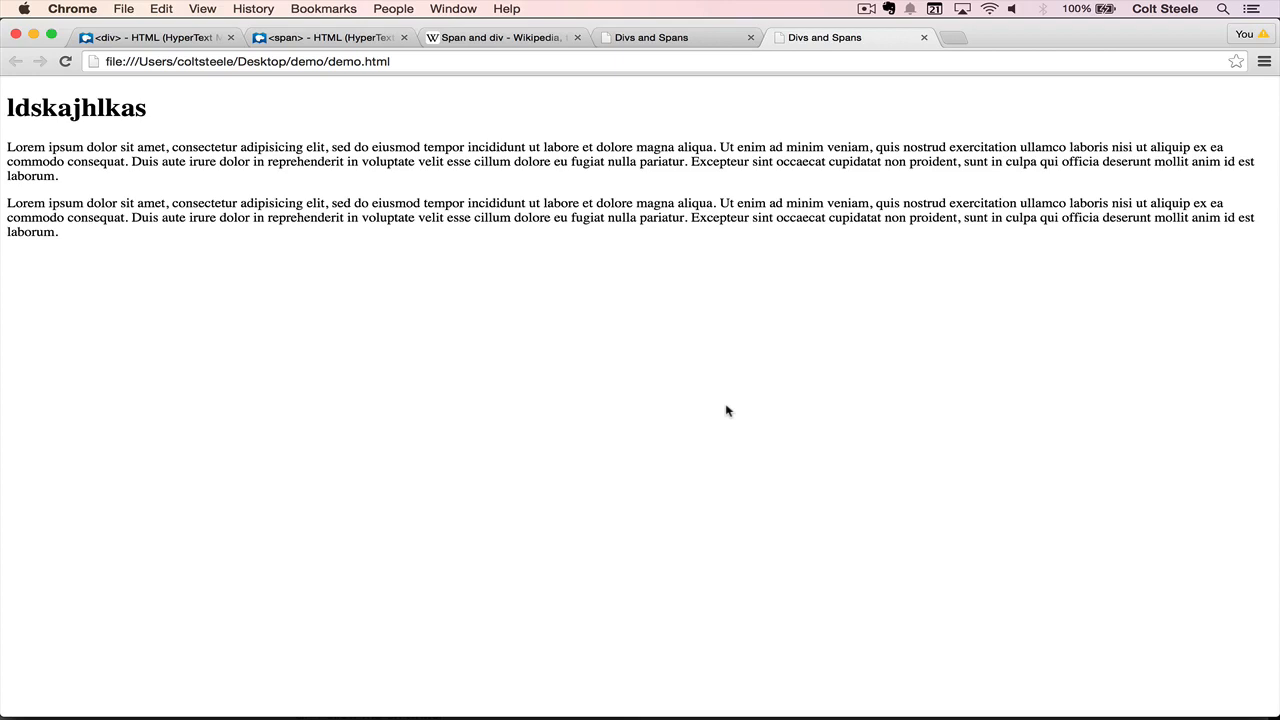
mouse_move(216, 132)
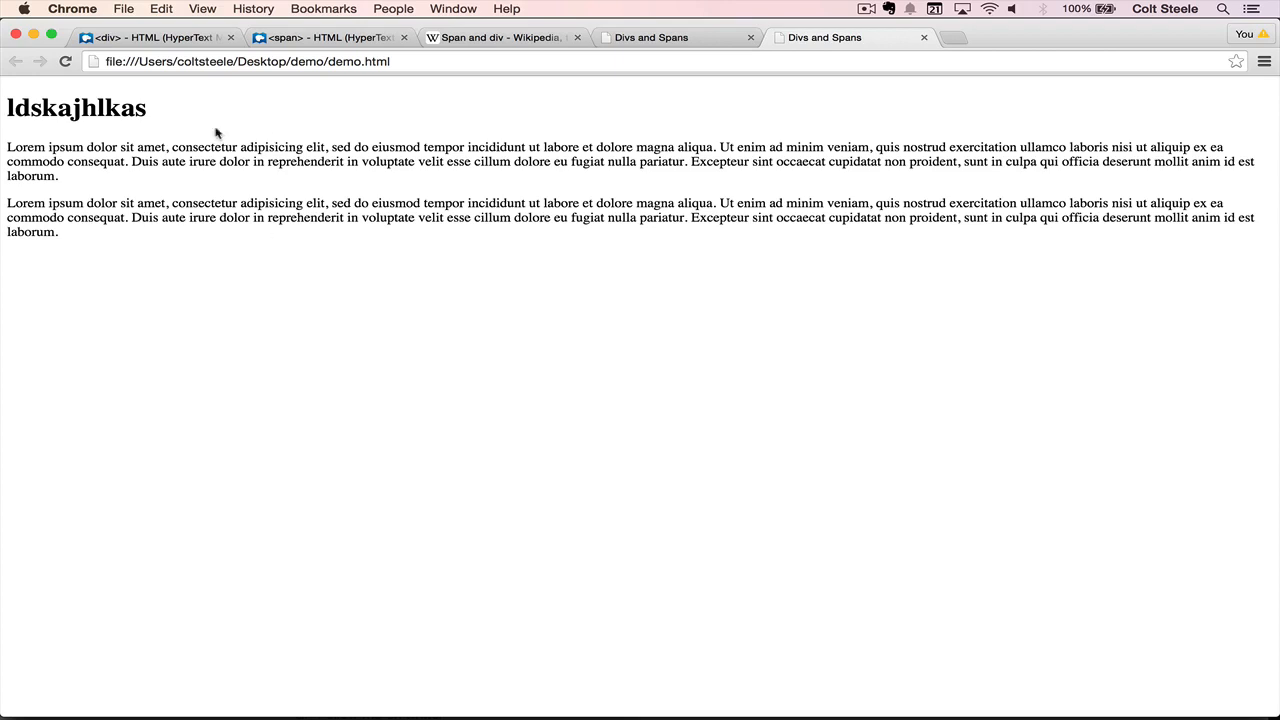
drag(9, 108, 66, 176)
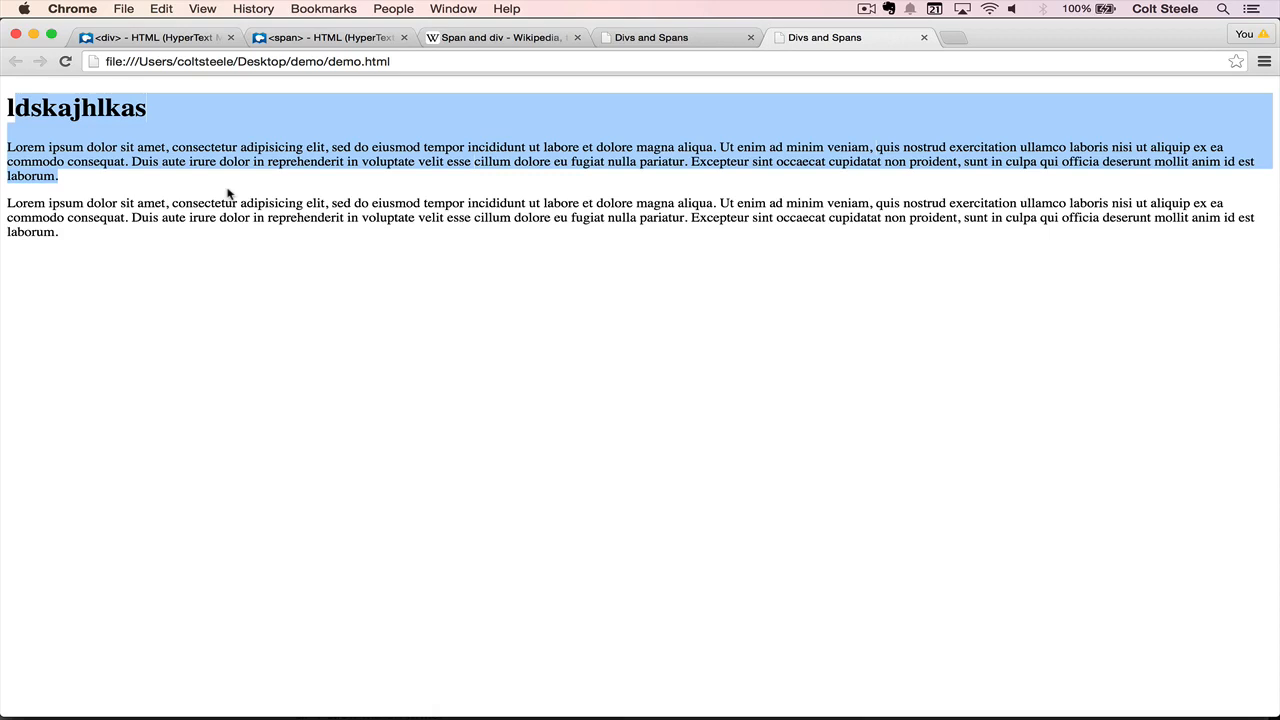
mouse_move(160, 172)
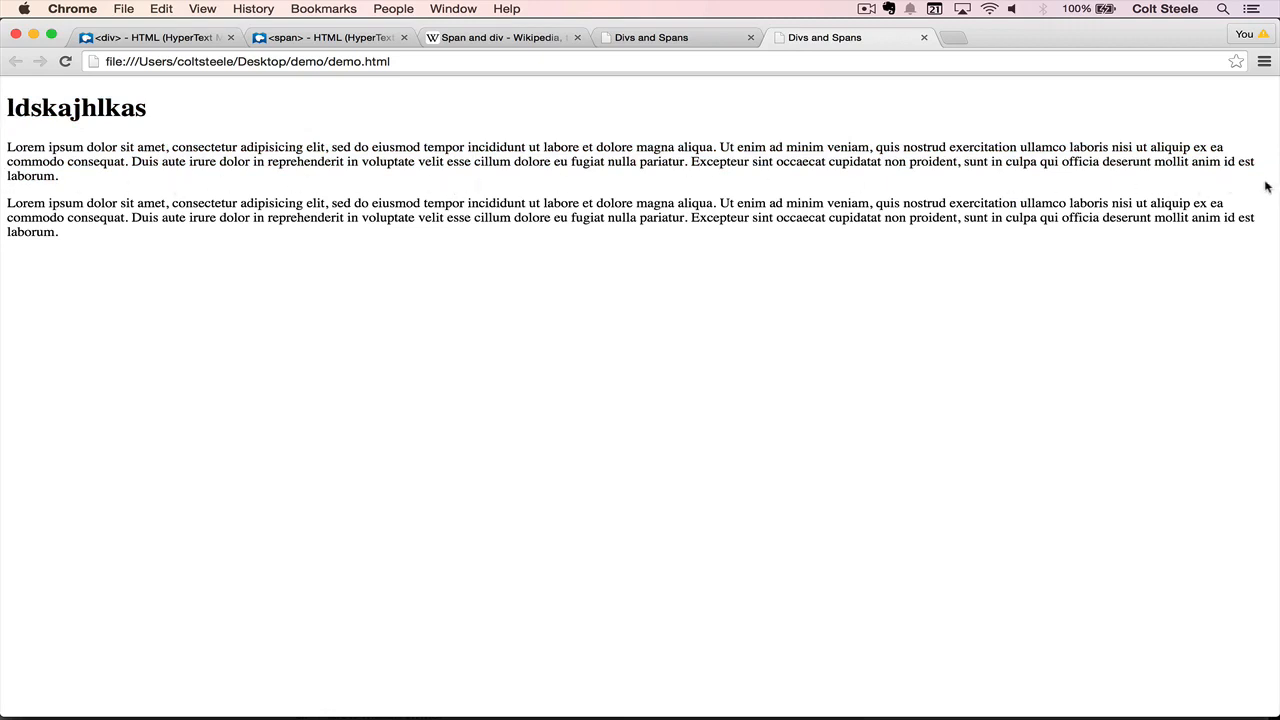
mouse_move(143, 229)
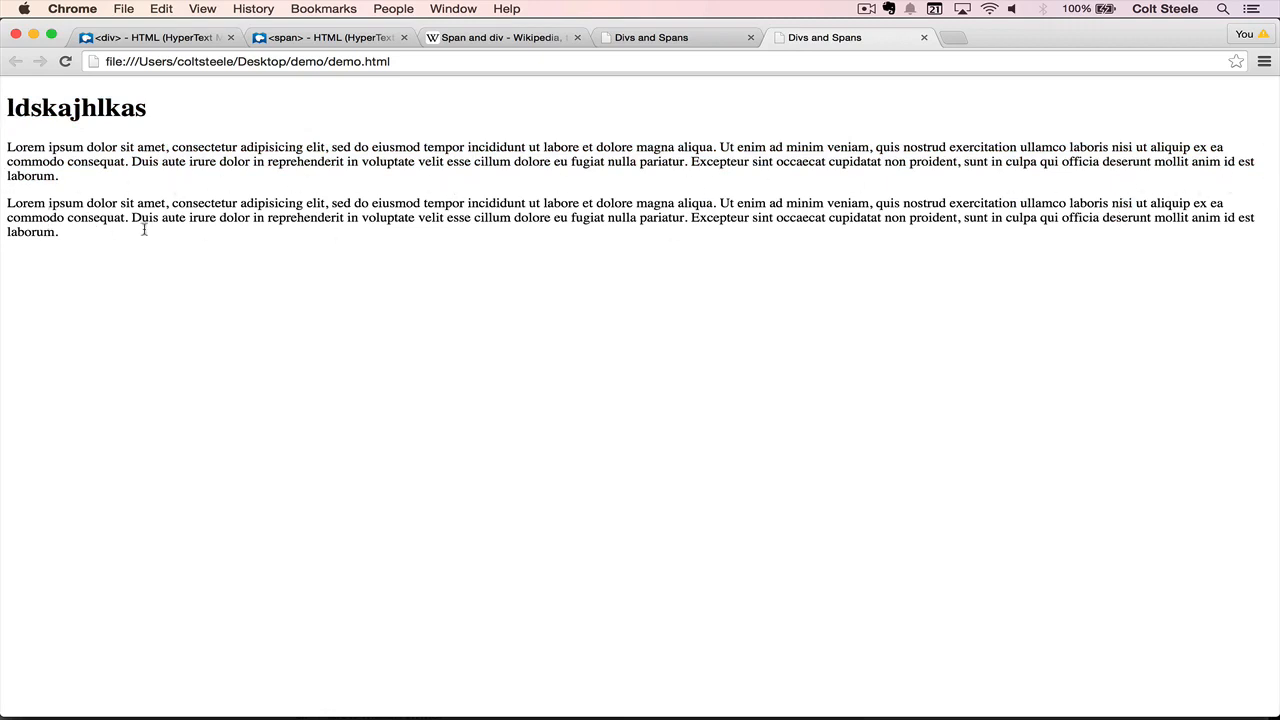
mouse_move(696, 326)
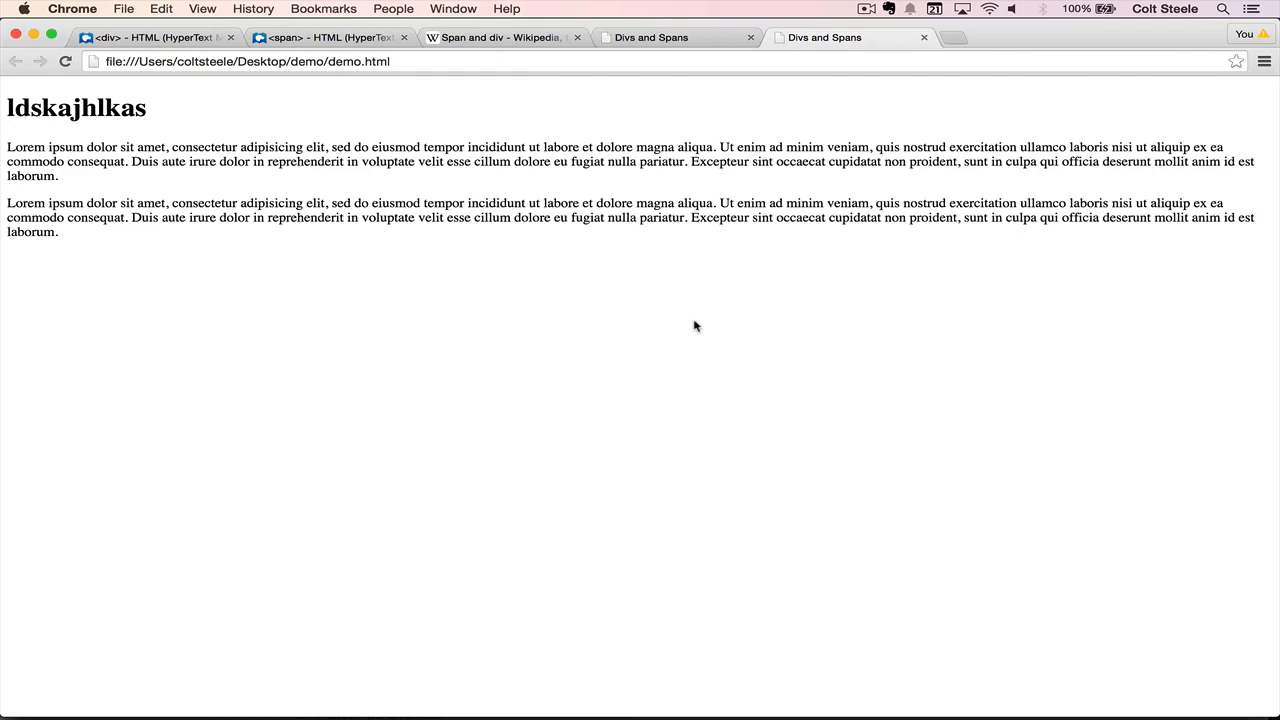
mouse_move(697, 463)
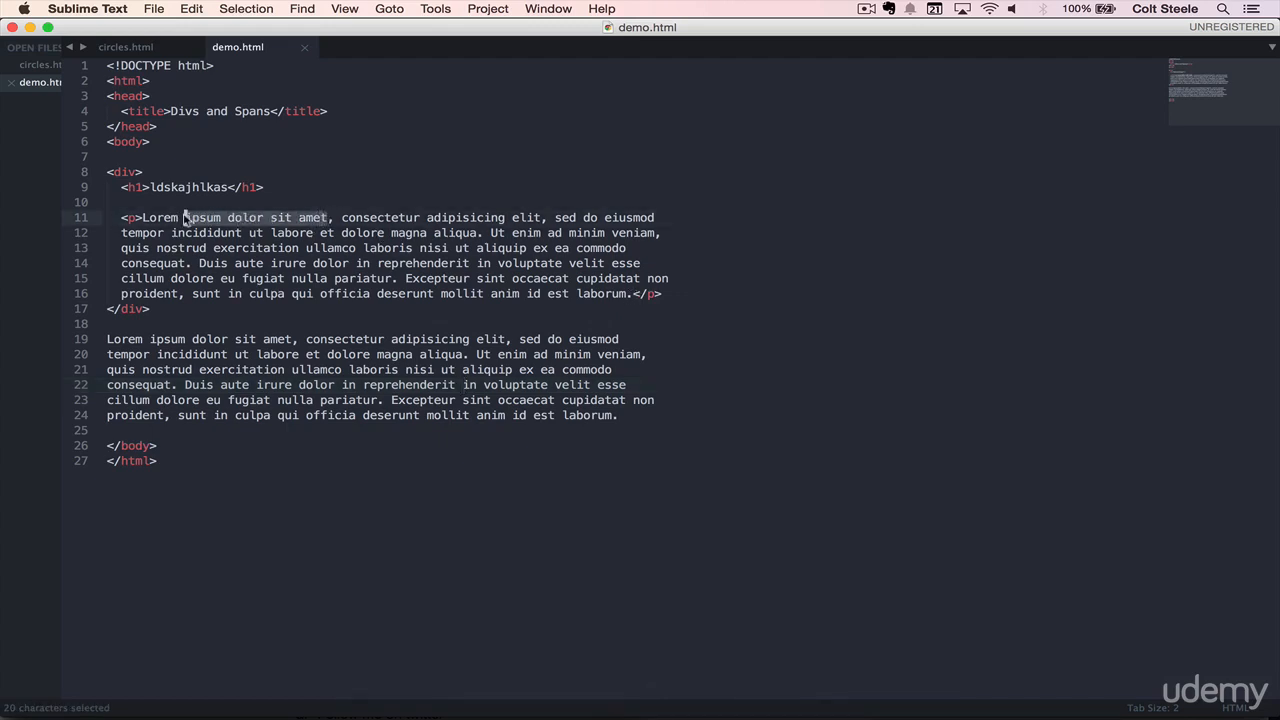
click(218, 233)
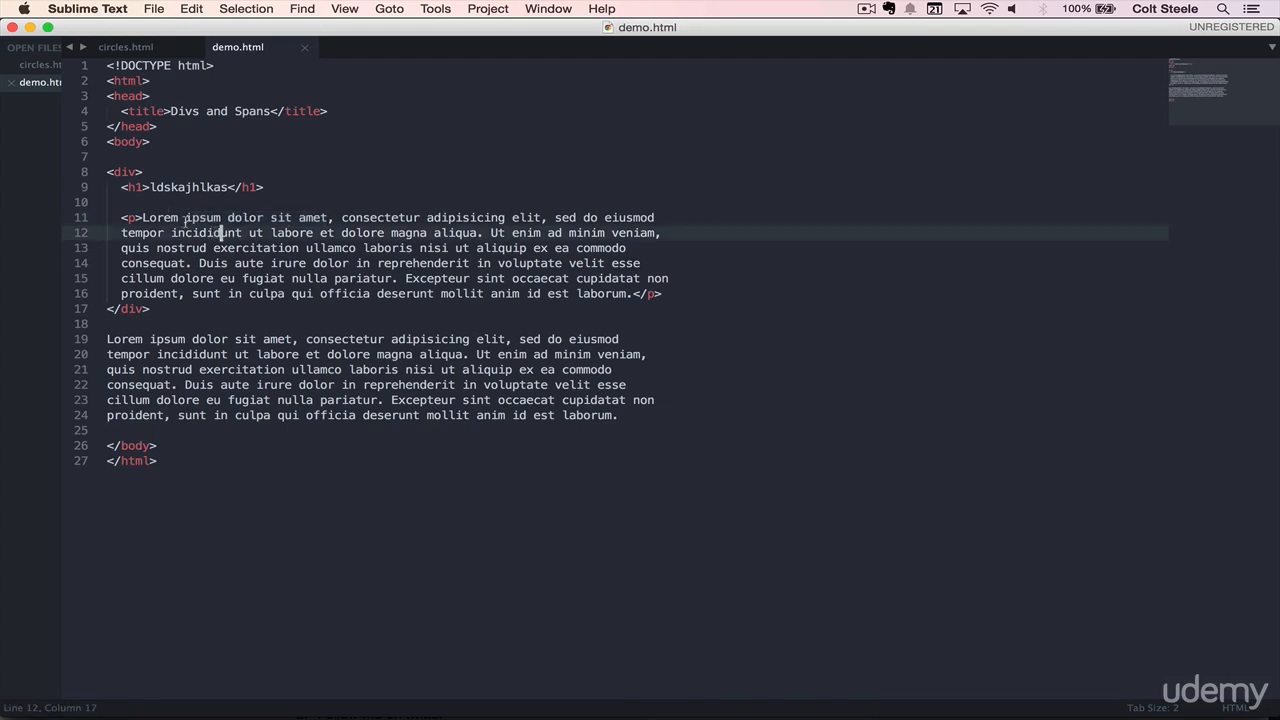
drag(184, 217, 330, 217)
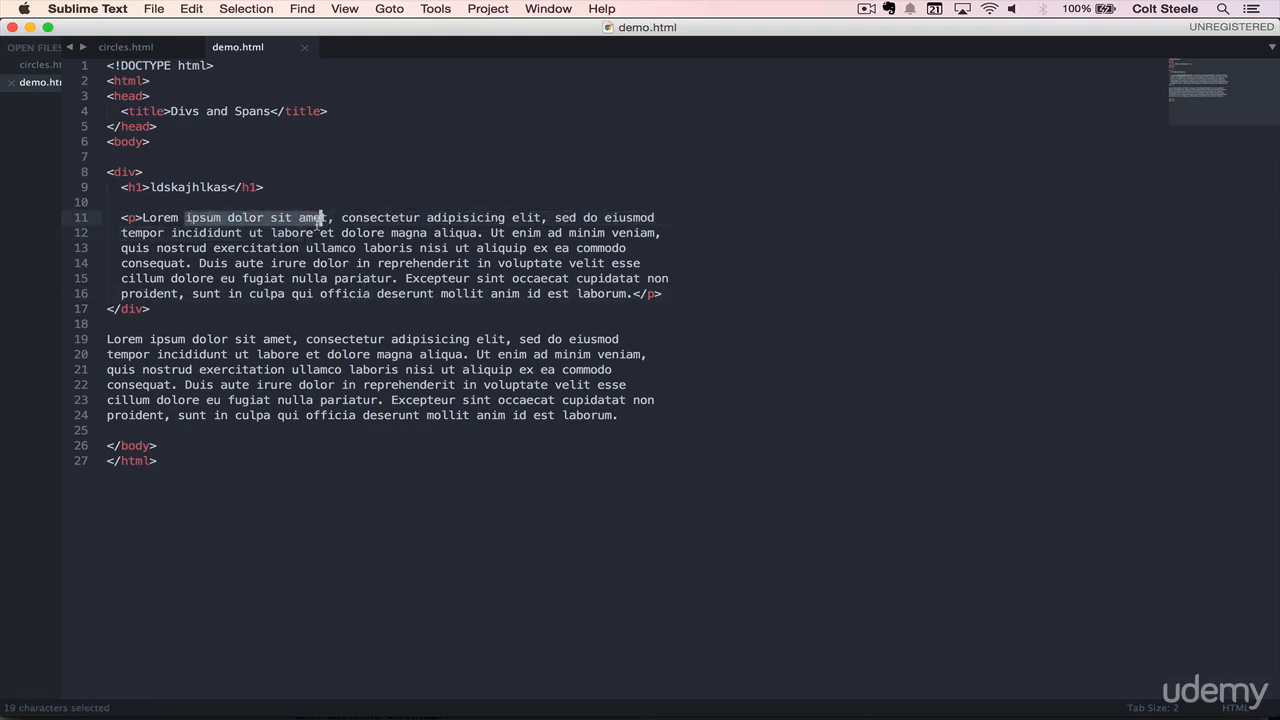
click(242, 232)
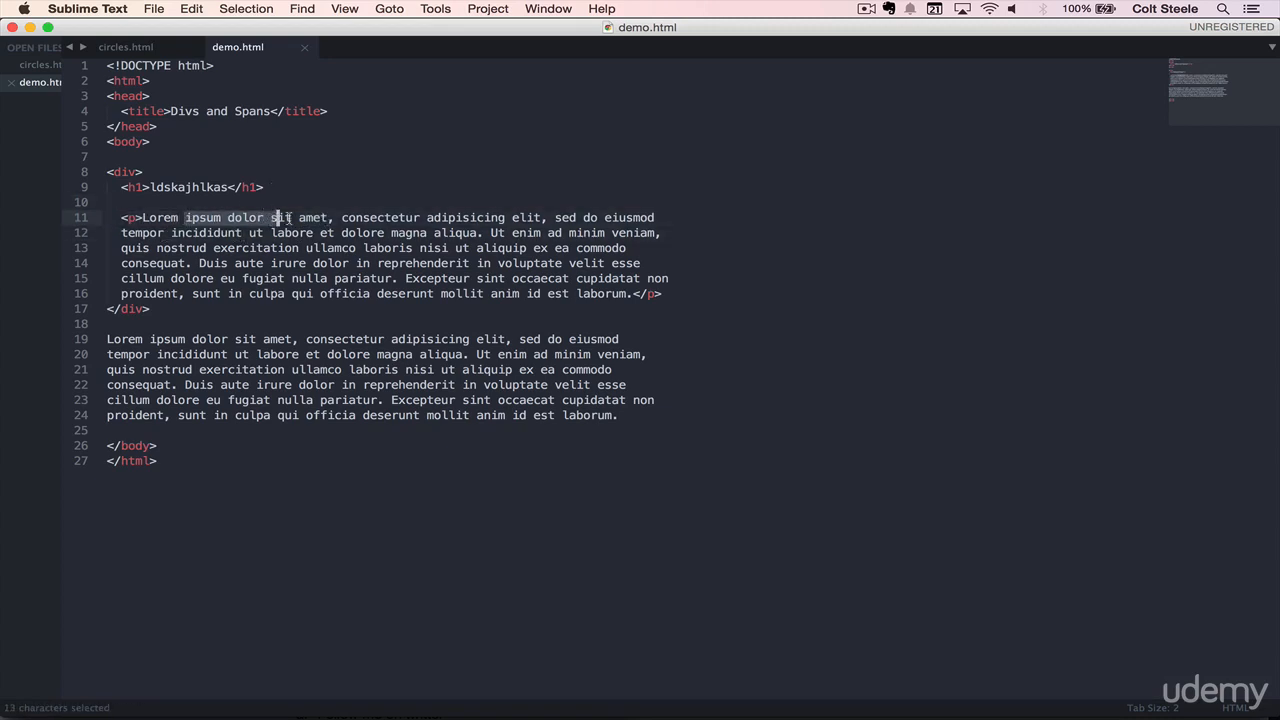
click(196, 217)
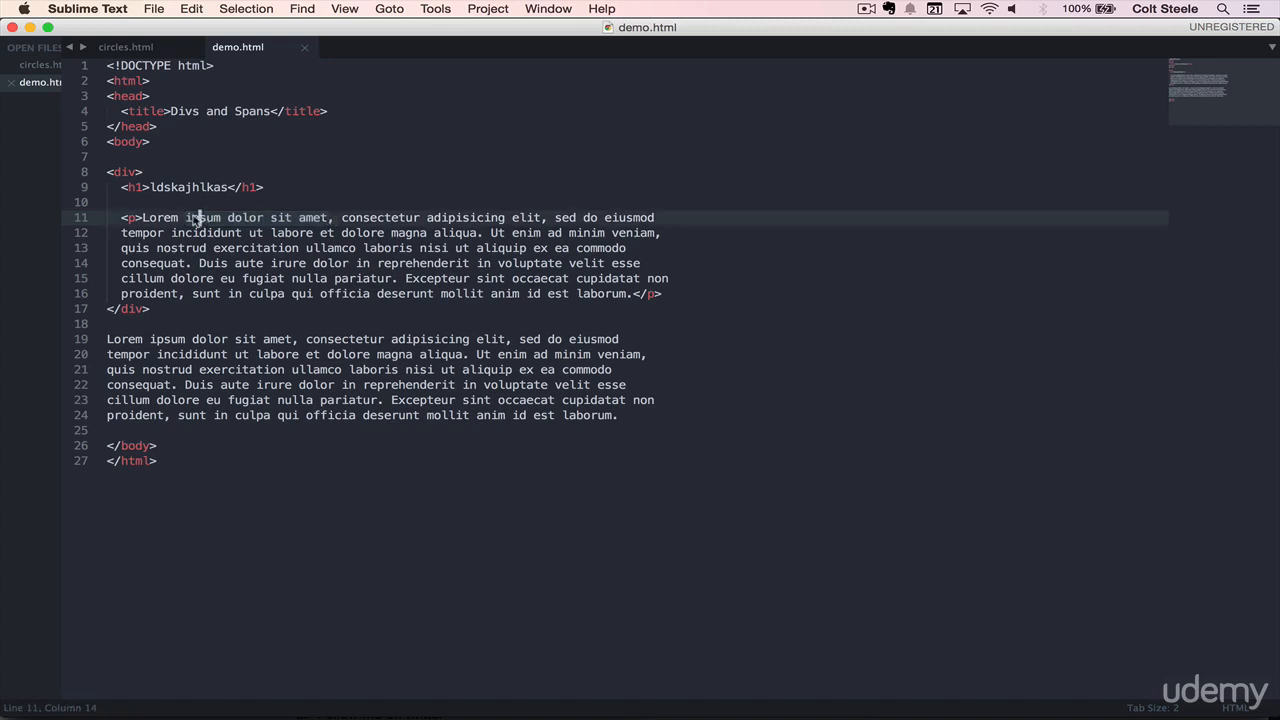
- Surround 'ipsum dolor sit amet' on line 11 with <div> and </div>, then type 'span'
text(<div>)
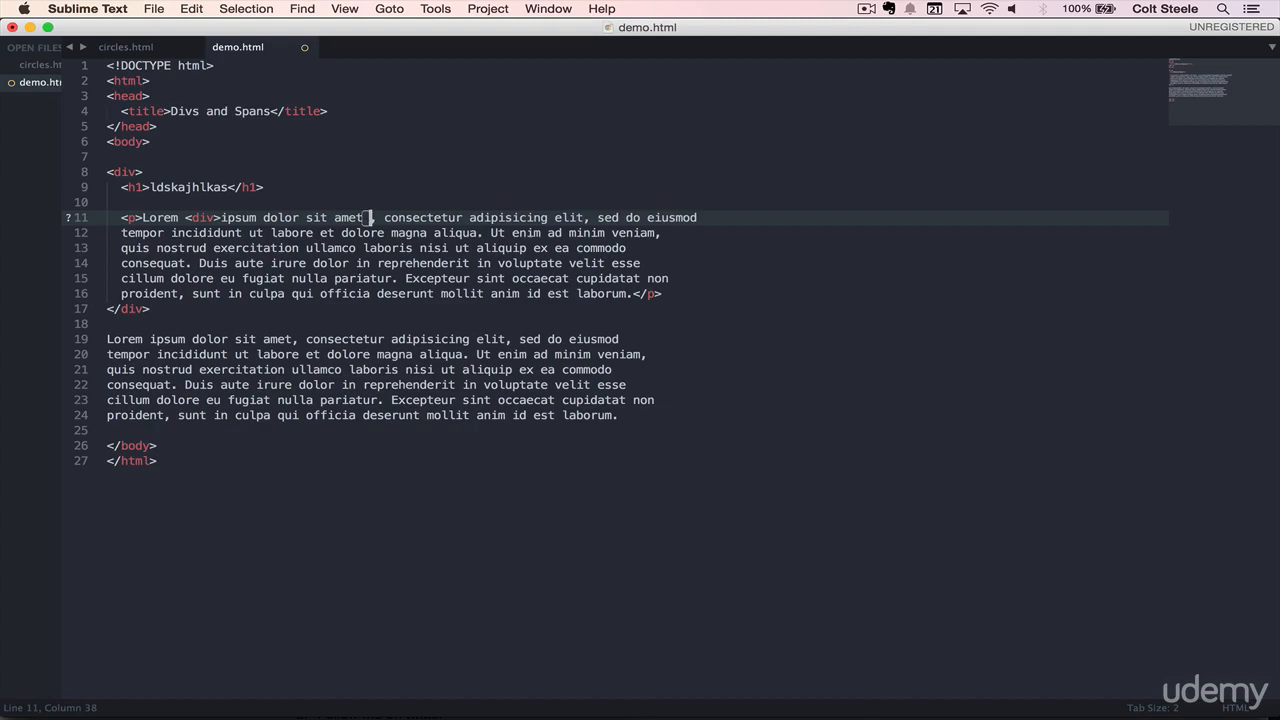
text(</div>)
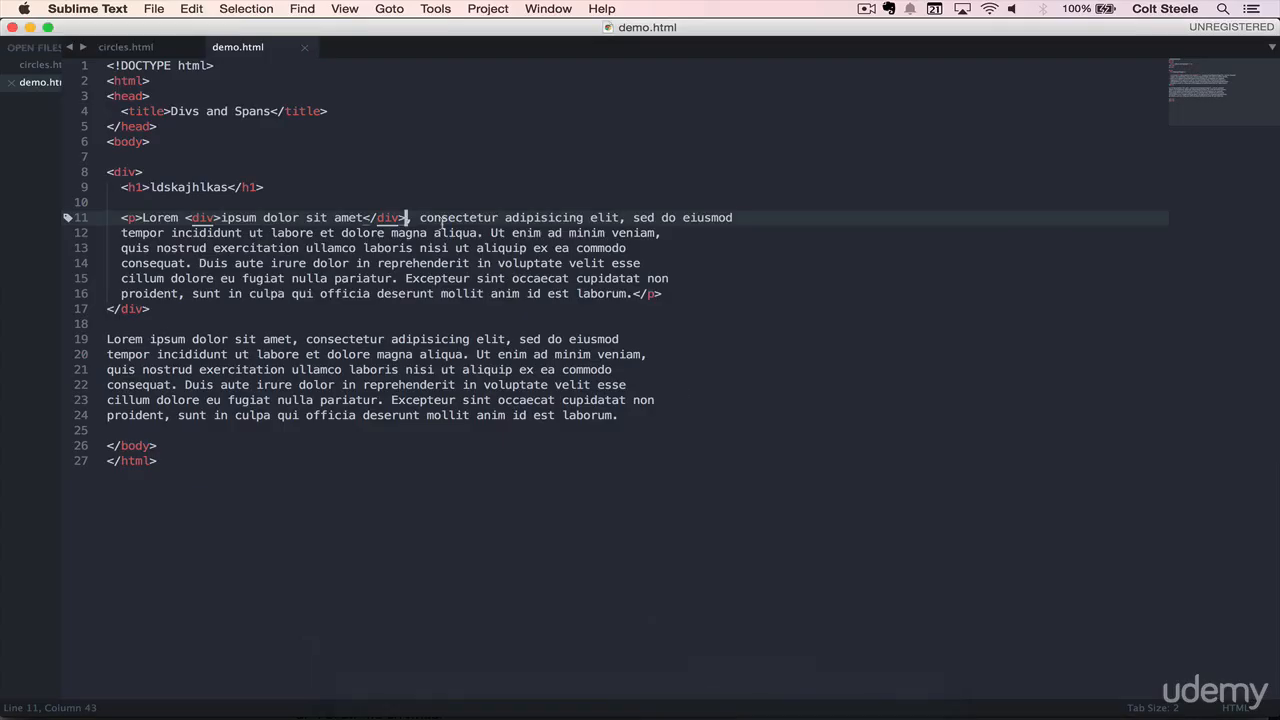
mouse_move(233, 200)
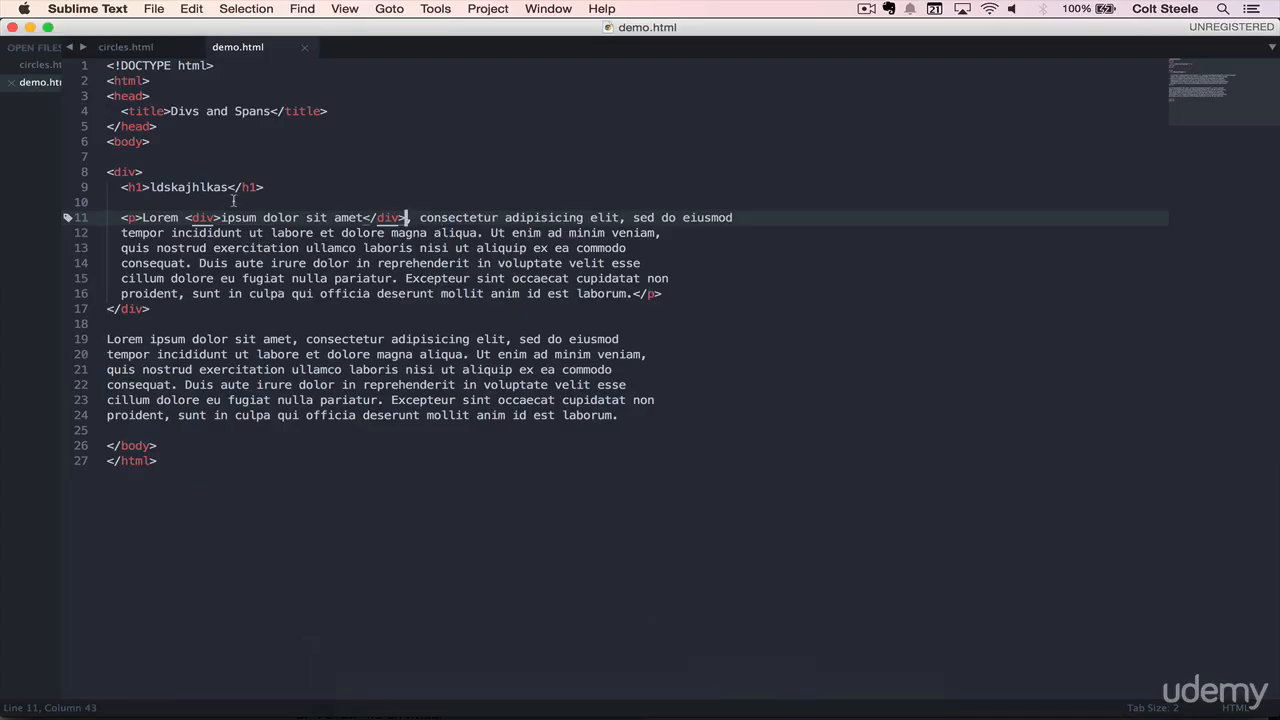
text(span)
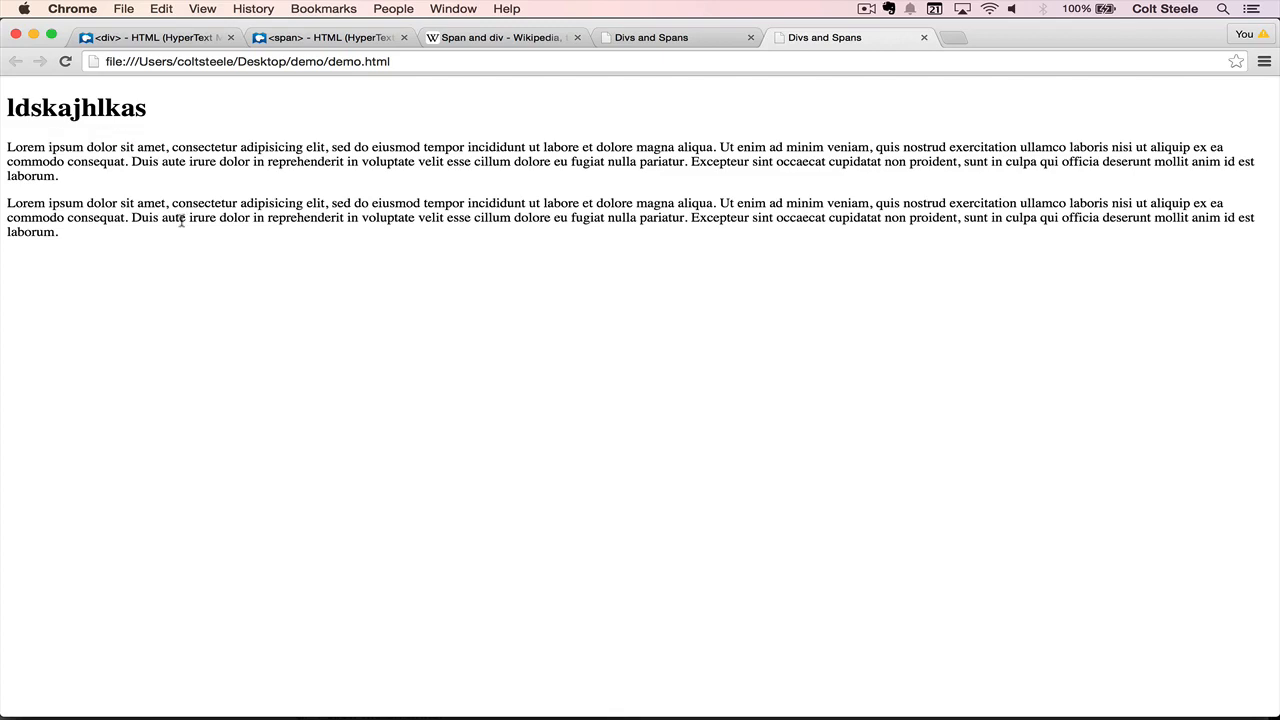
mouse_move(95, 160)
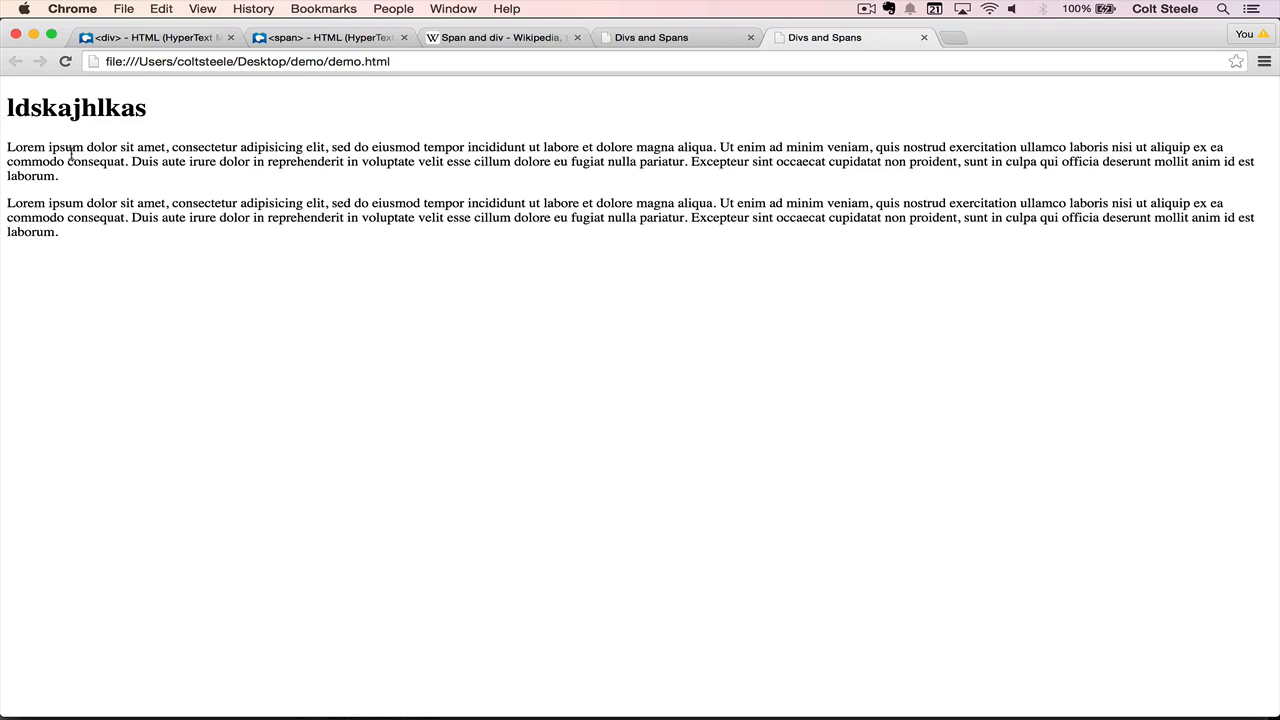
mouse_move(315, 178)
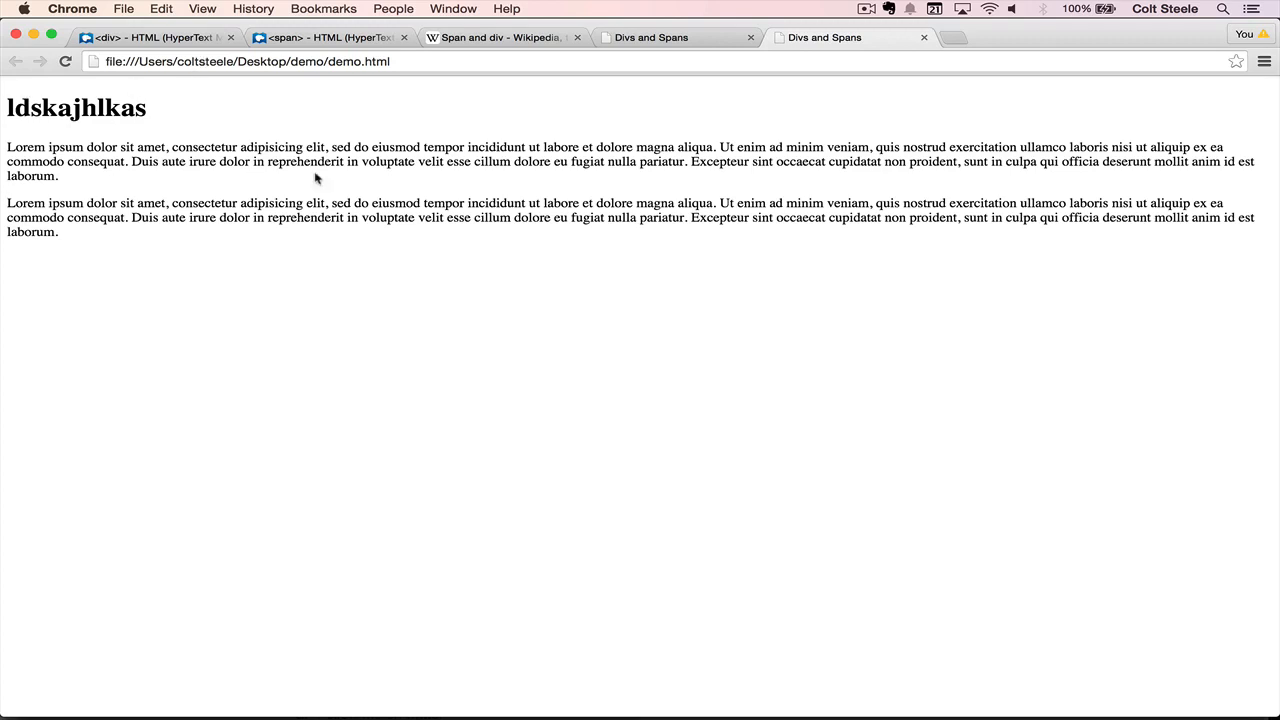